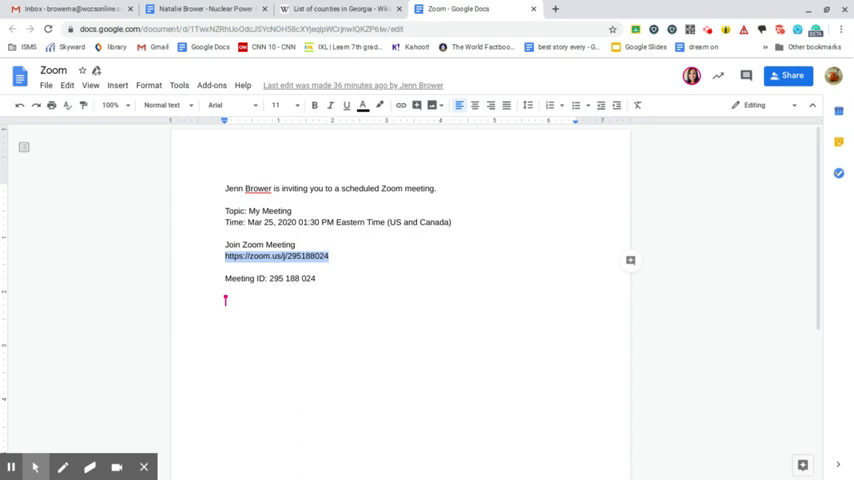
pyautogui.moveTo(348, 260)
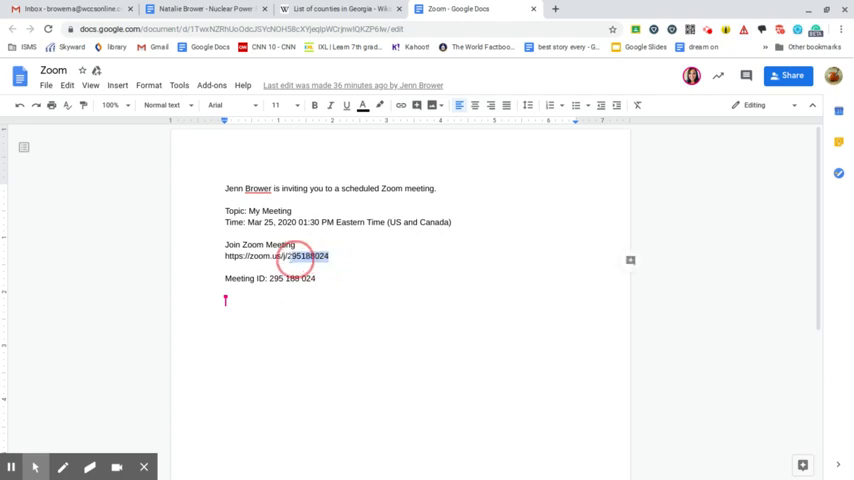
# Step: Select the Join Zoom Meeting URL in the invitation and copy it
pyautogui.tripleClick(276, 256)
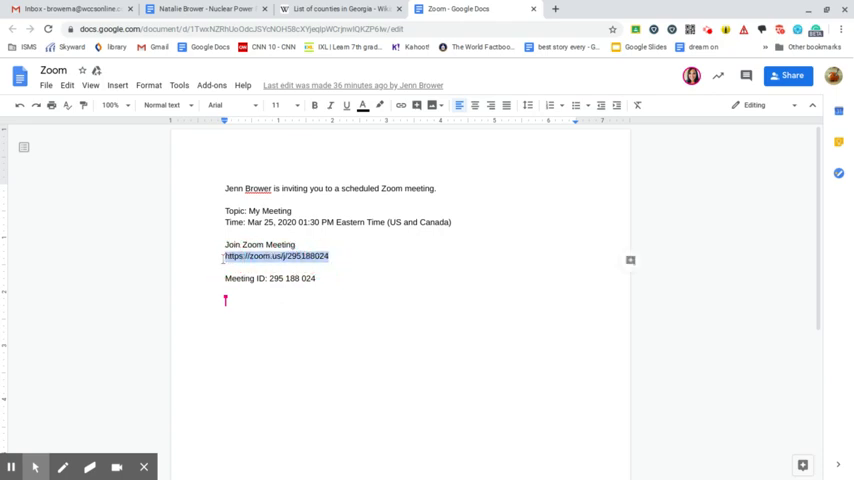
pyautogui.moveTo(400, 104)
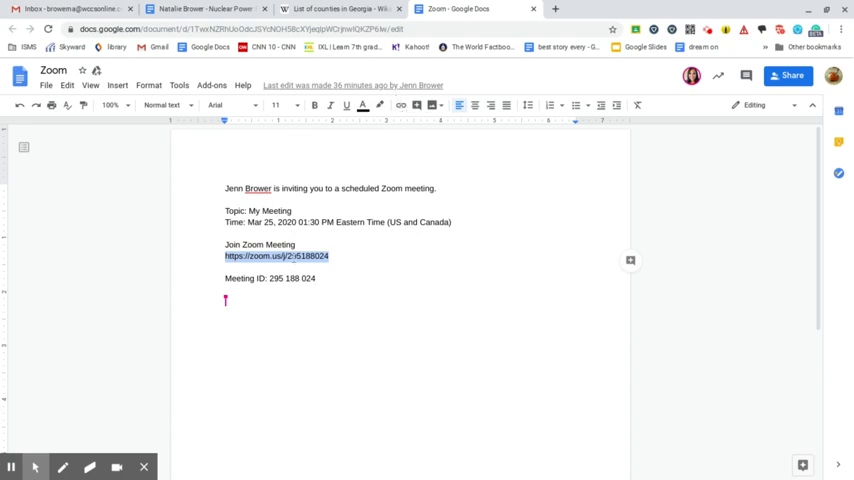
pyautogui.rightClick(276, 256)
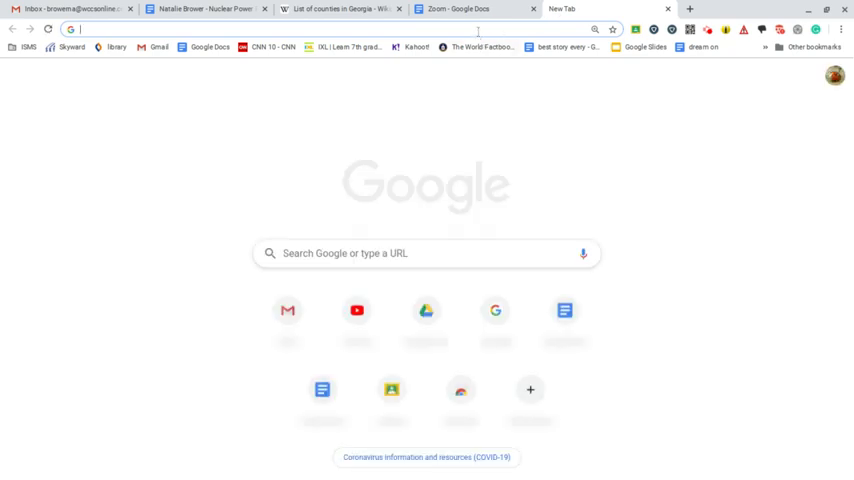
# Step: Paste the Zoom link into a new tab's address bar and go, reaching the Add Zoom to Chrome page
pyautogui.rightClick(300, 28)
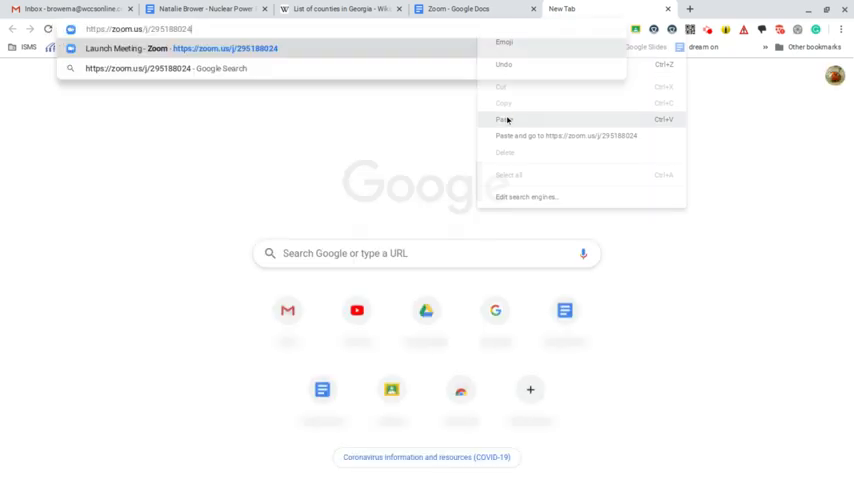
pyautogui.click(566, 136)
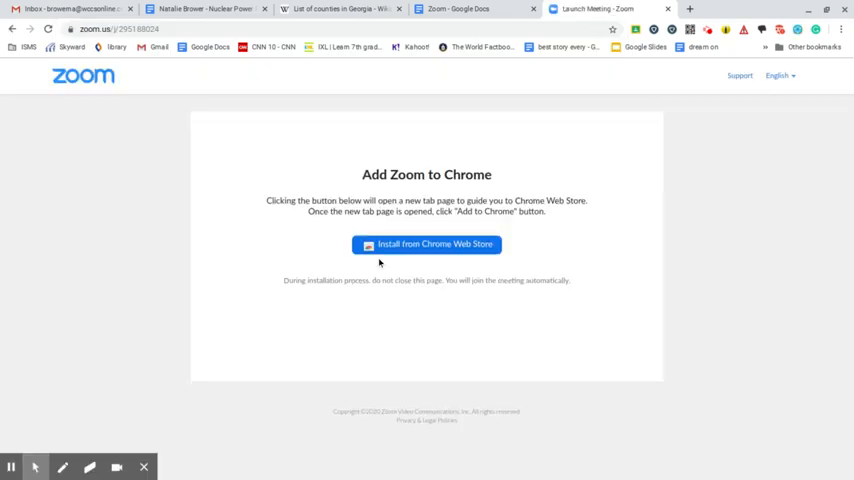
# Step: Add the Zoom app to Chrome from the Web Store, confirm the install, and launch it
pyautogui.click(426, 244)
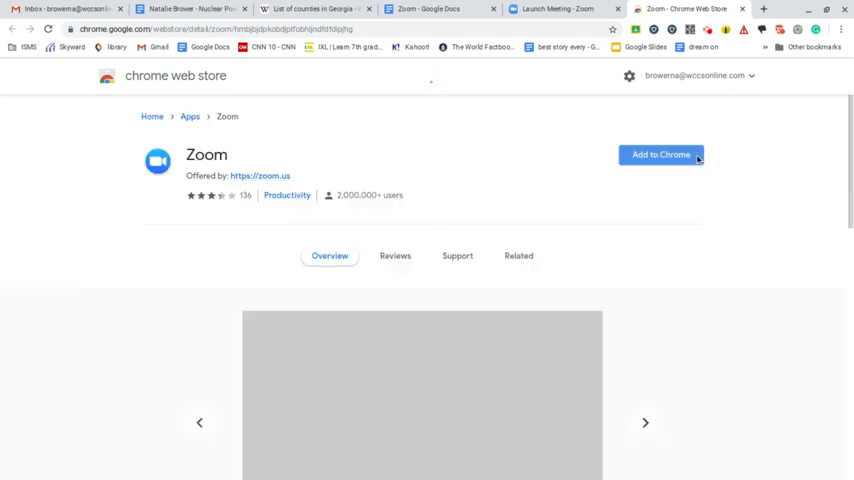
pyautogui.click(660, 154)
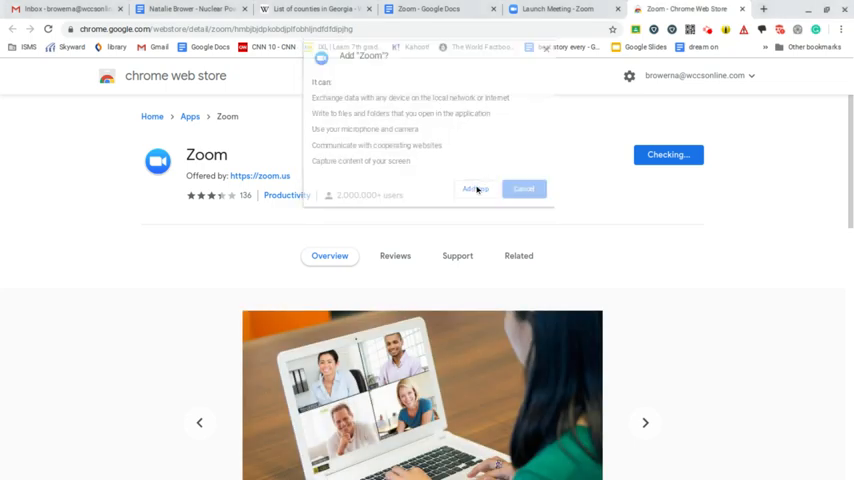
pyautogui.click(474, 188)
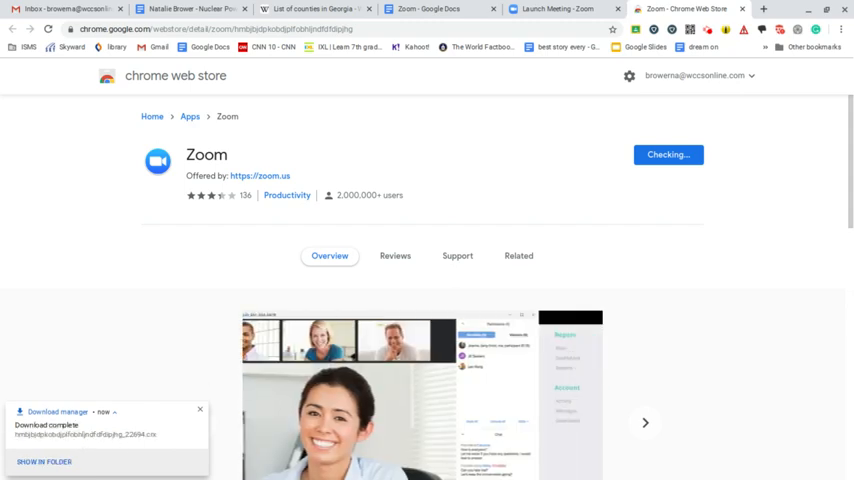
pyautogui.click(518, 256)
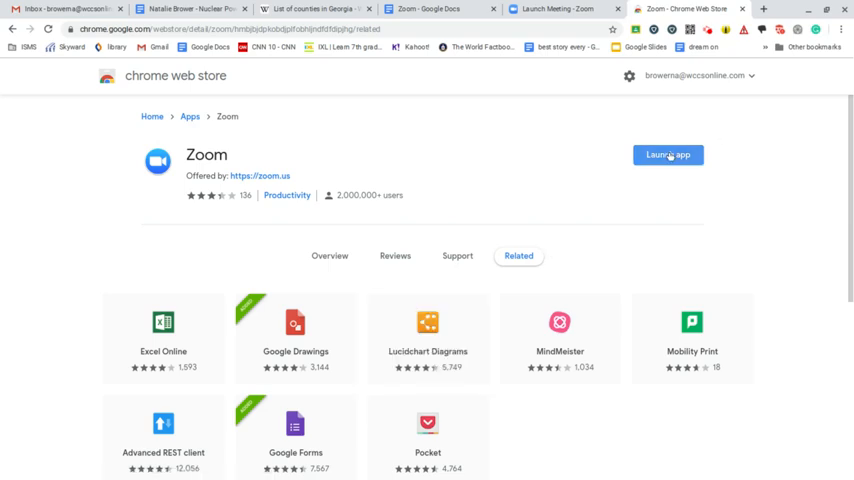
pyautogui.click(668, 154)
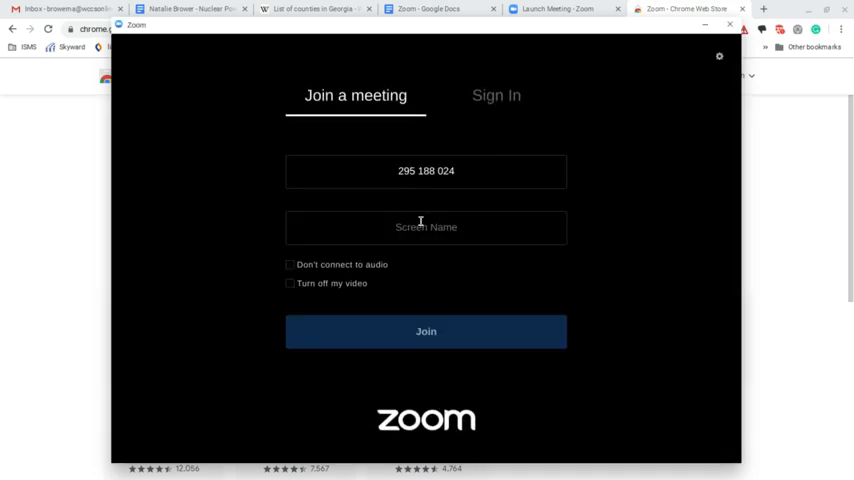
pyautogui.click(426, 228)
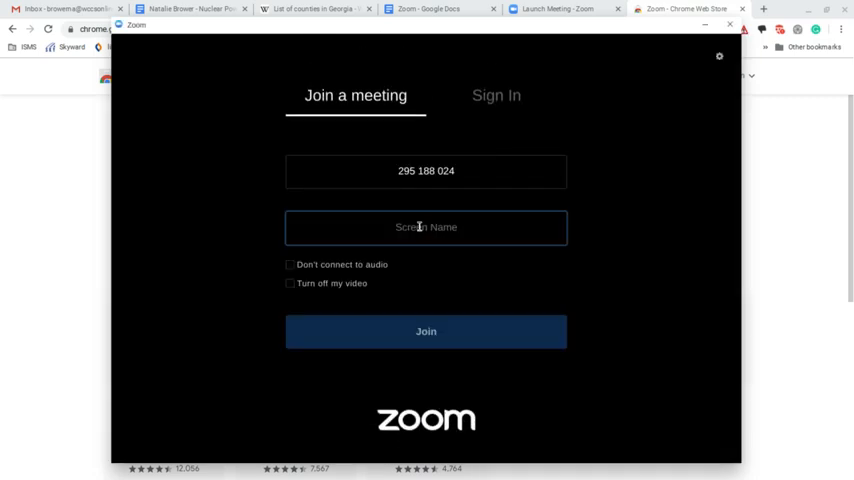
pyautogui.write('Mrs. Brower')
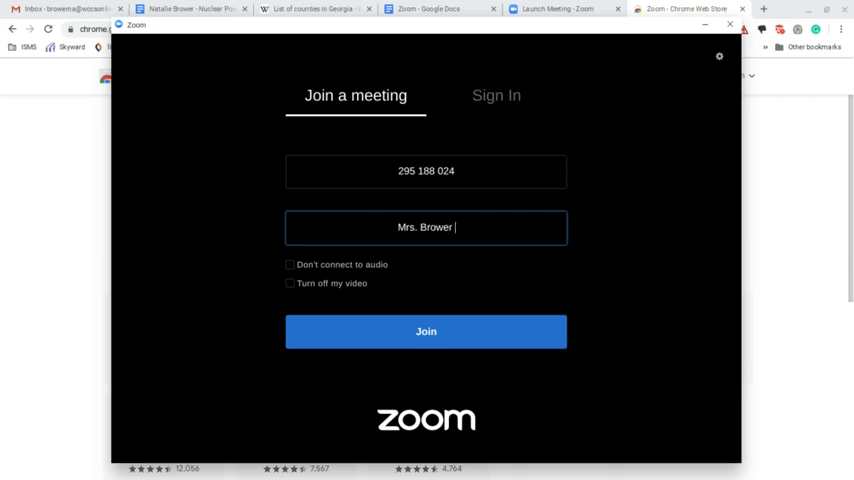
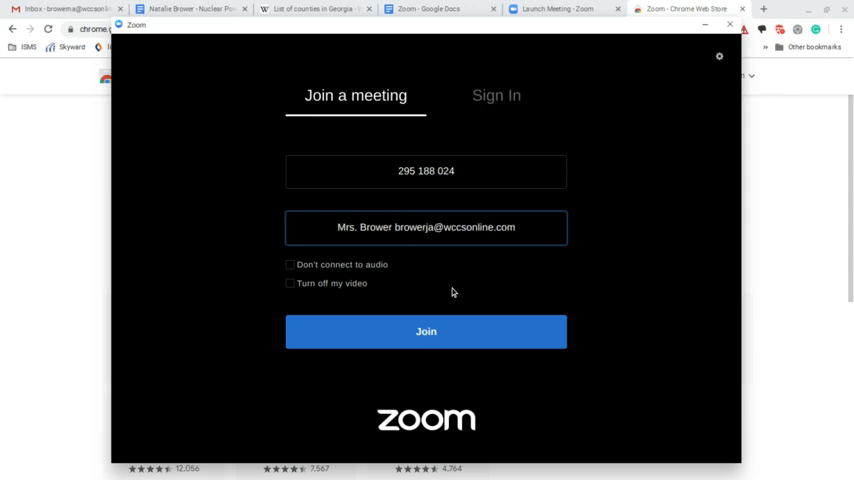
pyautogui.moveTo(320, 308)
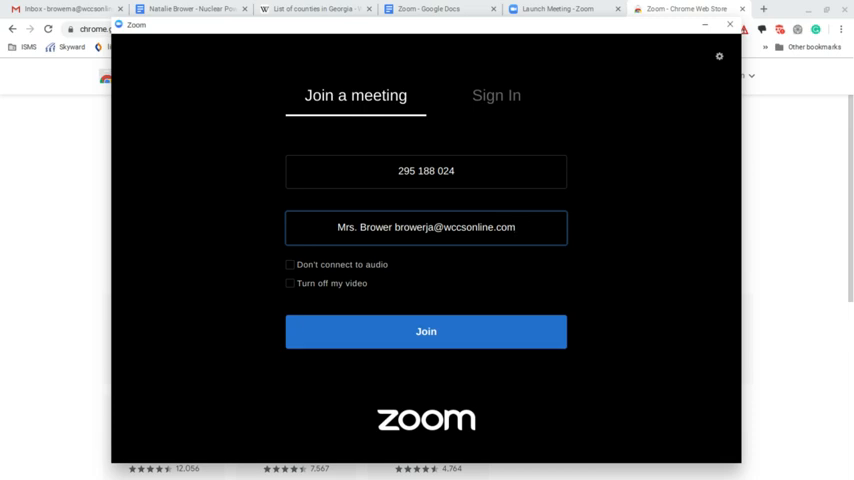
pyautogui.moveTo(424, 332)
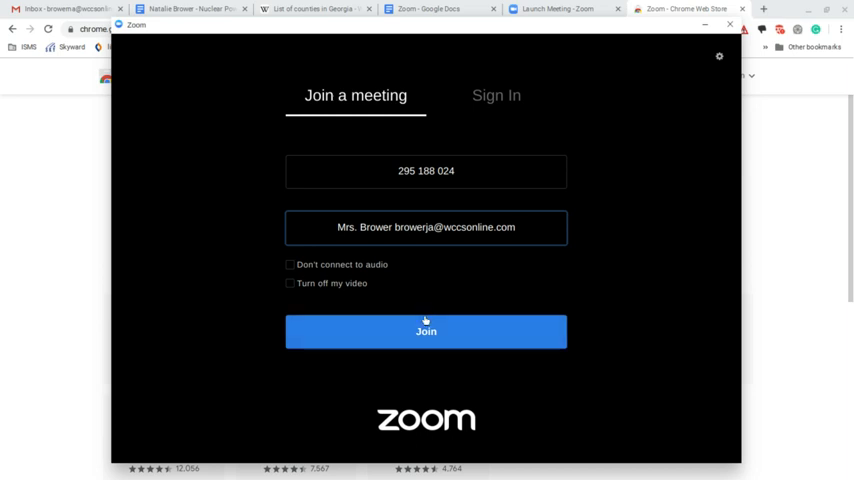
# Step: Join meeting 295 188 024 with computer audio, keeping the microphone muted and video off
pyautogui.click(424, 332)
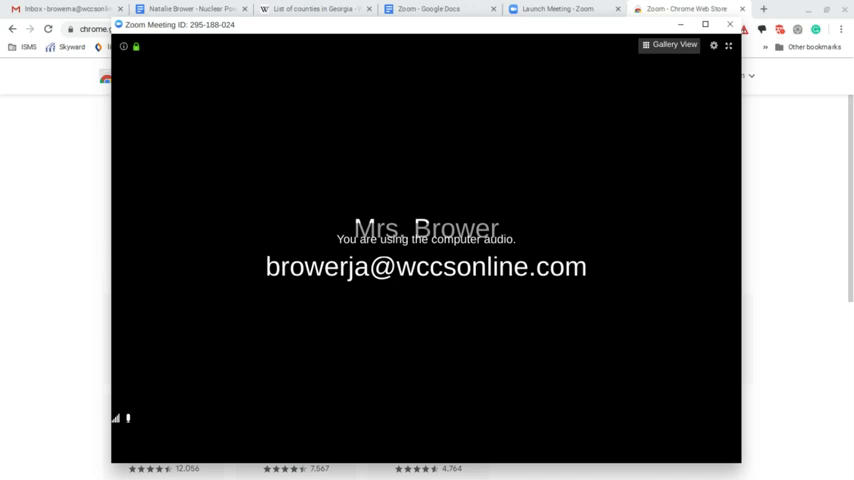
pyautogui.moveTo(378, 250)
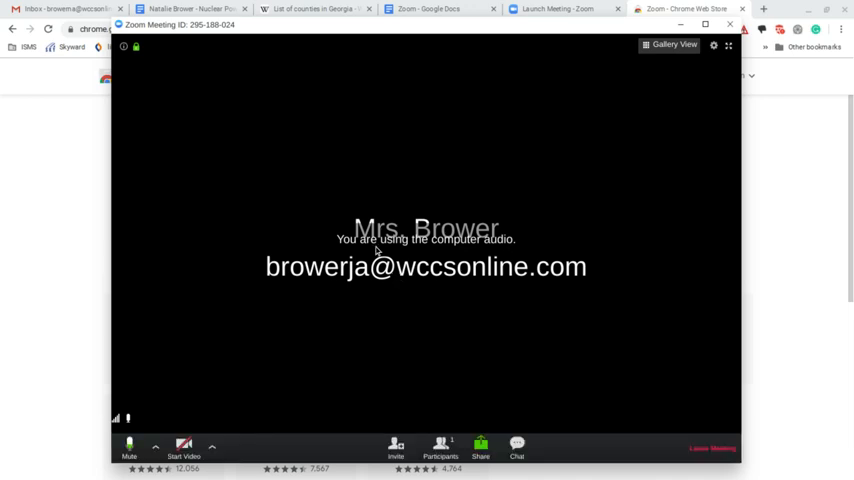
pyautogui.moveTo(204, 428)
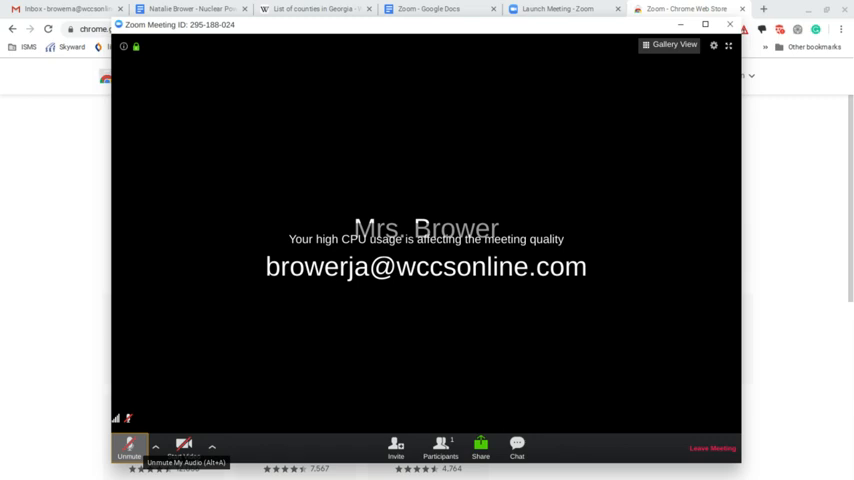
pyautogui.moveTo(184, 444)
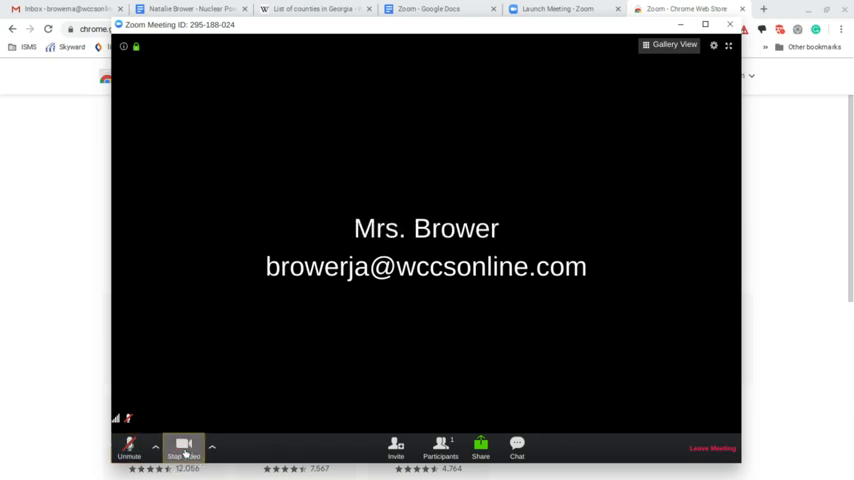
pyautogui.click(184, 448)
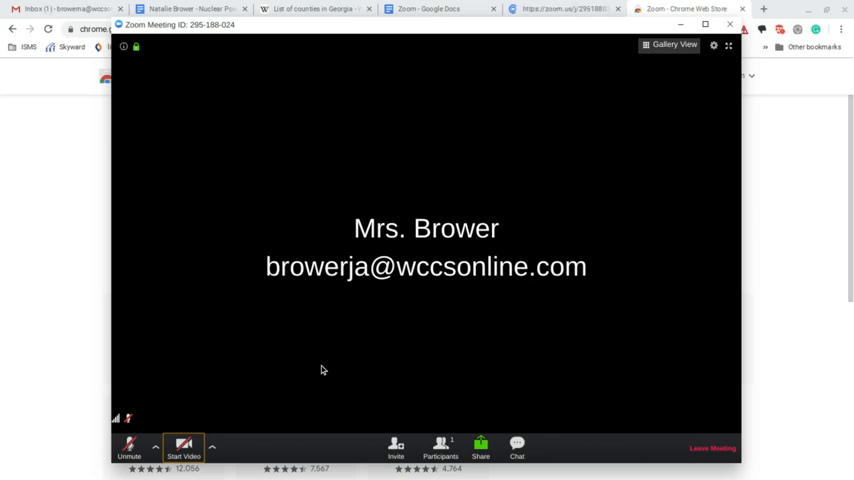
pyautogui.moveTo(324, 356)
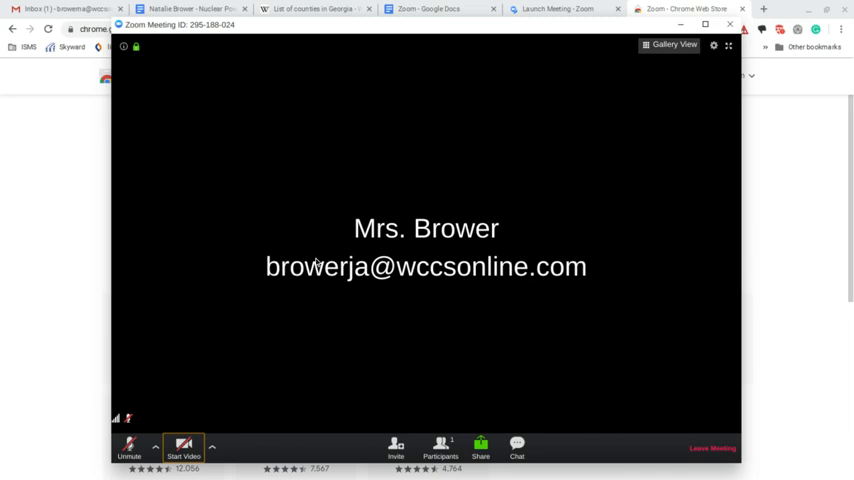
pyautogui.moveTo(568, 288)
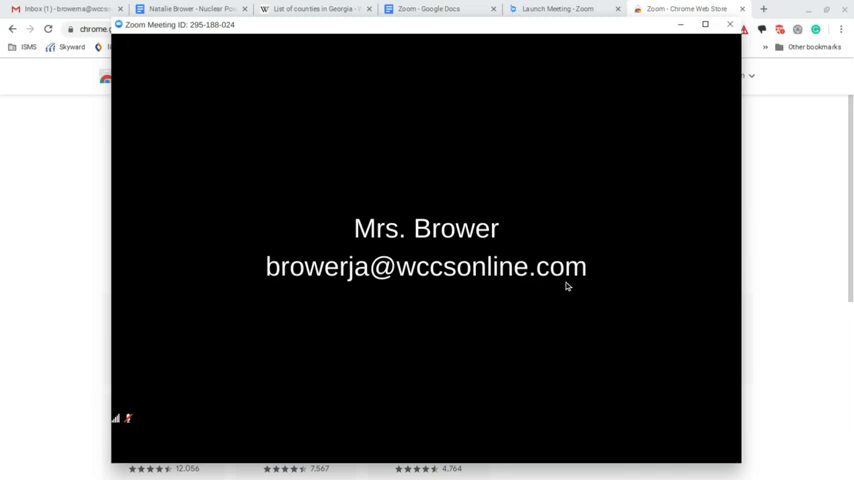
pyautogui.moveTo(408, 352)
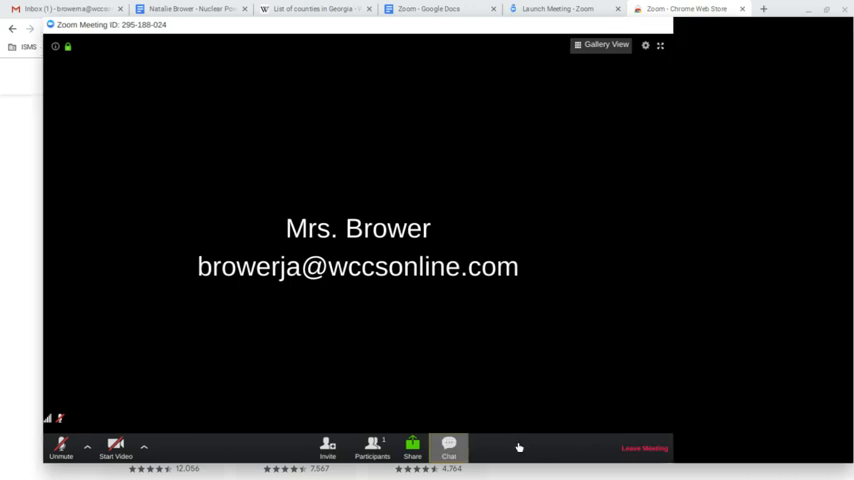
# Step: Show the meeting chat panel beside the video, where a 'Hello' to Everyone appears
pyautogui.click(448, 448)
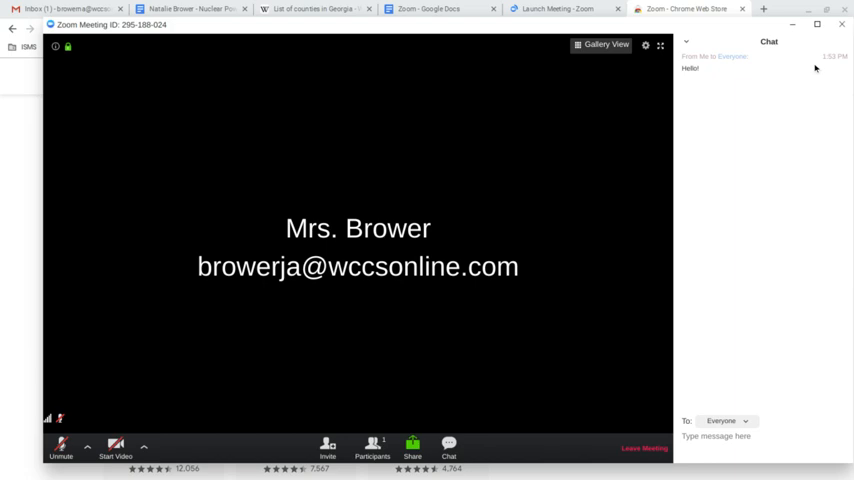
pyautogui.moveTo(648, 120)
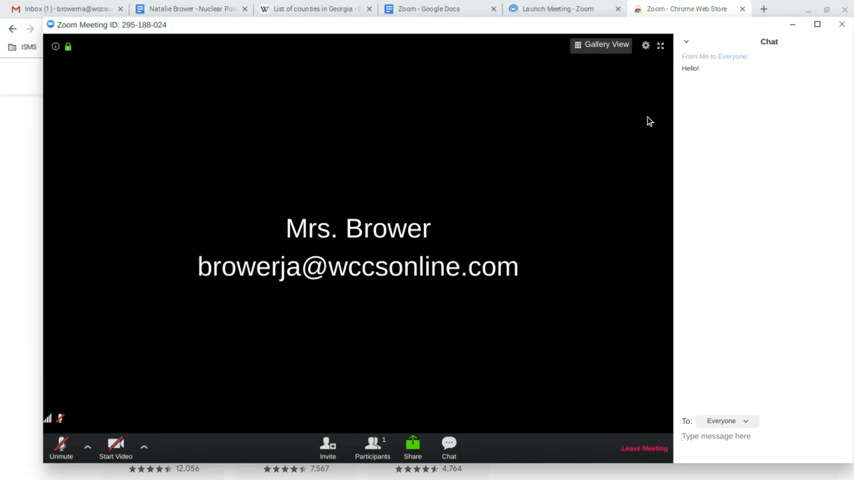